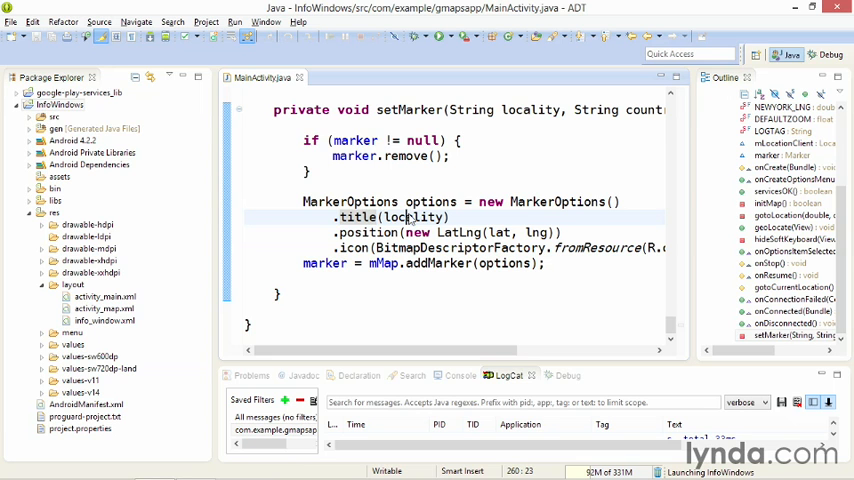
Step: Launch the InfoWindows project on the device from Eclipse
double_click(412, 216)
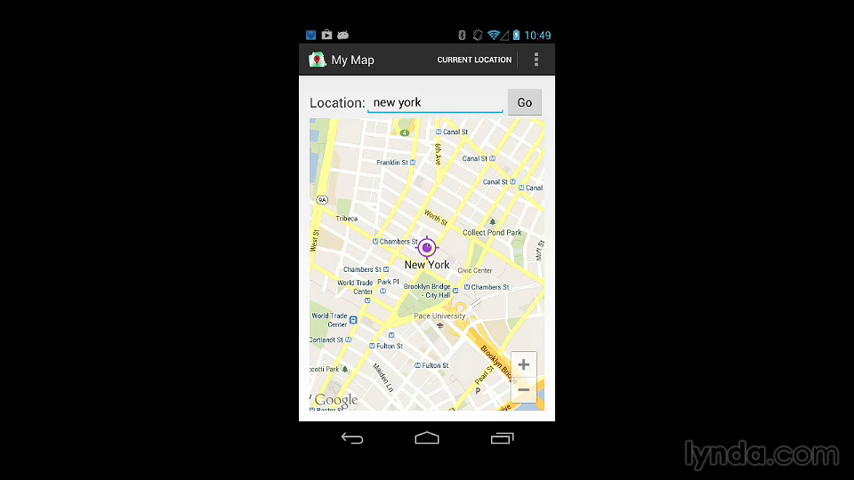
Step: Show the info window of the New York marker after the search
left_click(426, 246)
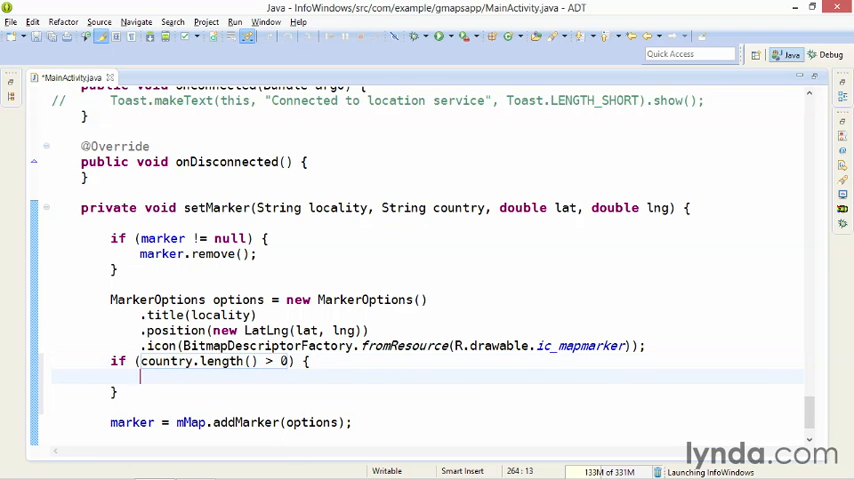
Step: Add options.snippet(country) inside the non-empty country check in setMarker
type("options")
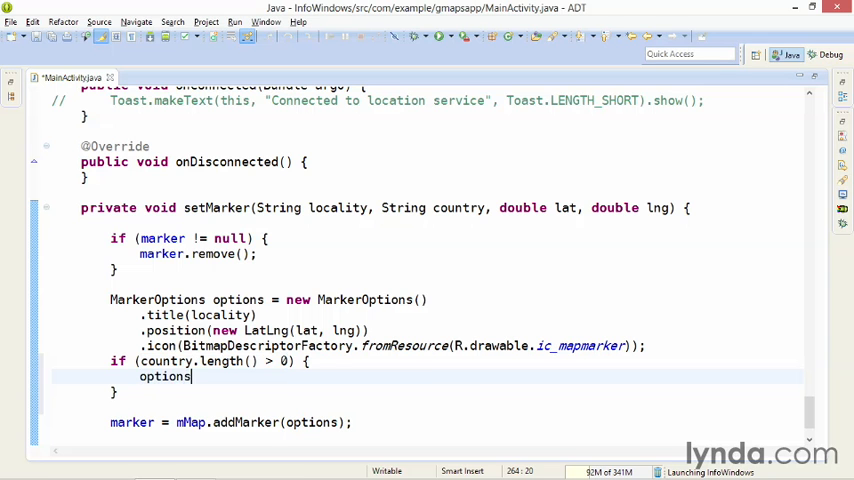
type(".snippet")
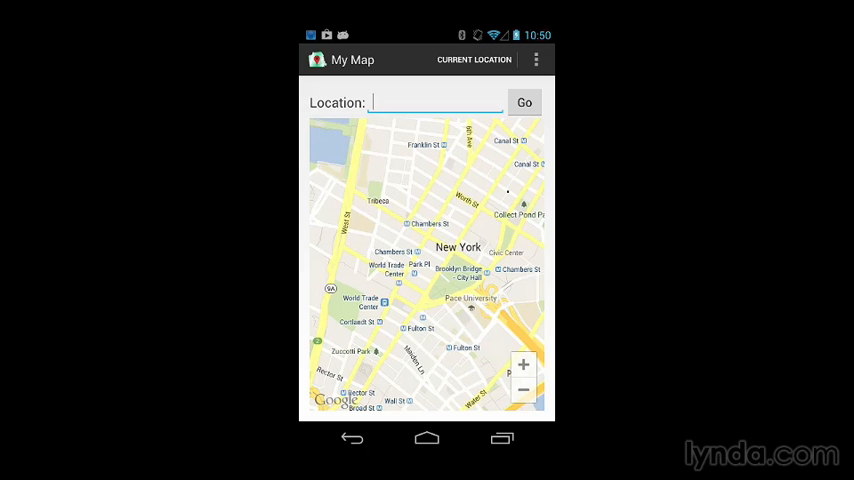
Step: Search ny and show its United States snippet, then show the Current Location marker's info window
type("ny")
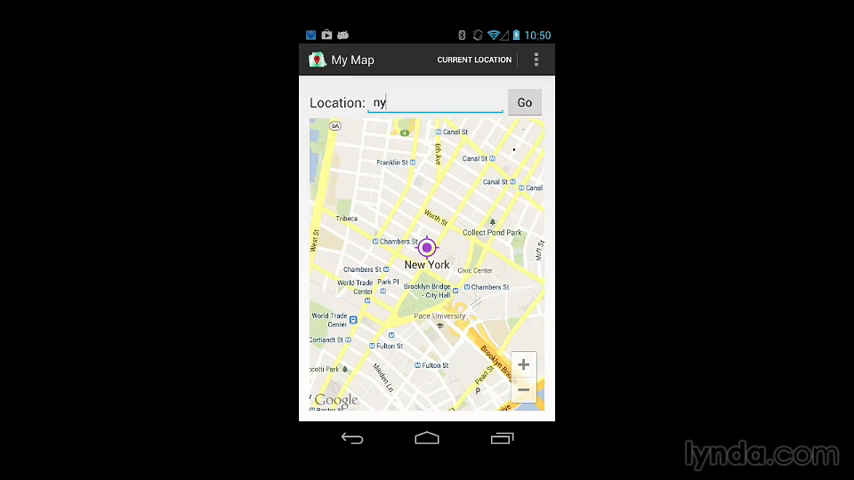
left_click(428, 246)
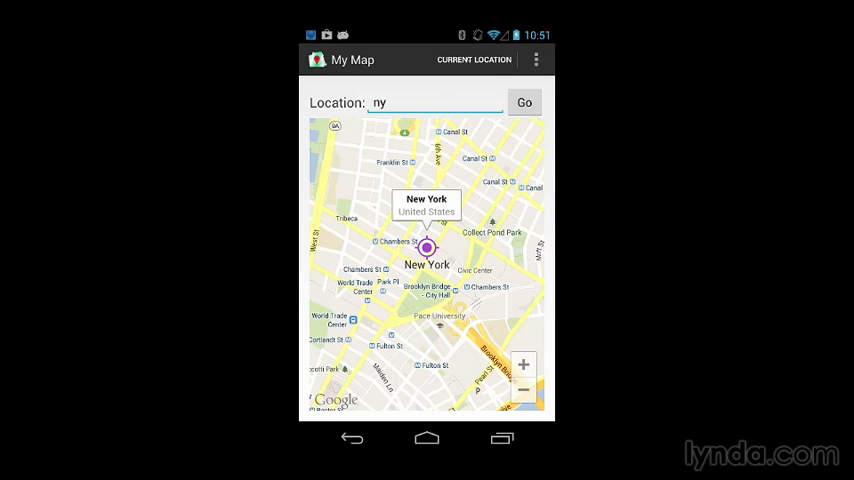
left_click(524, 102)
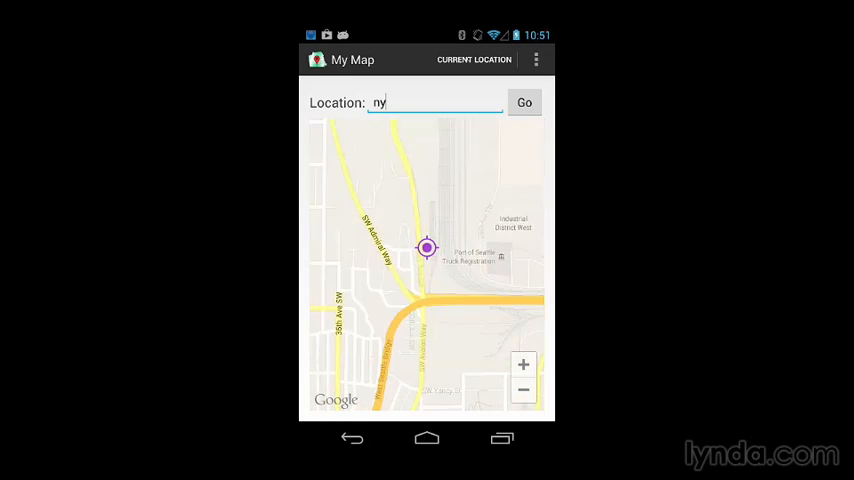
left_click(426, 248)
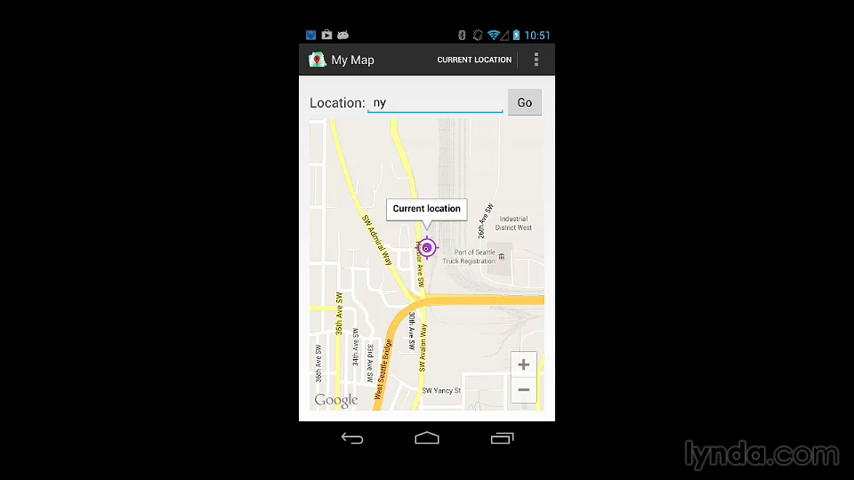